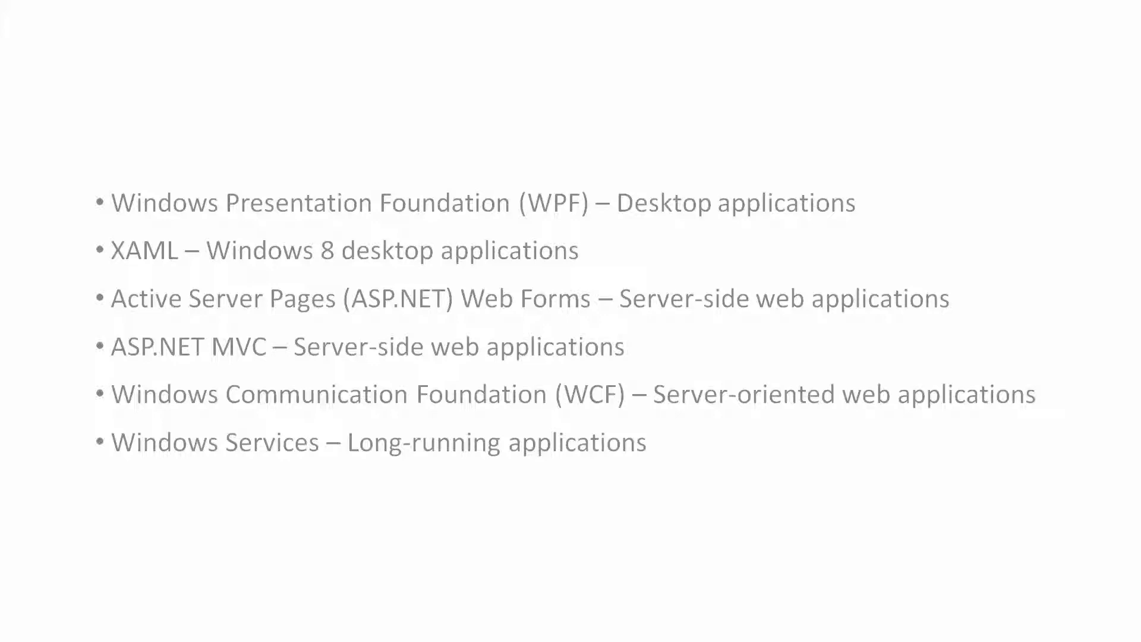
pyautogui.press('Right')
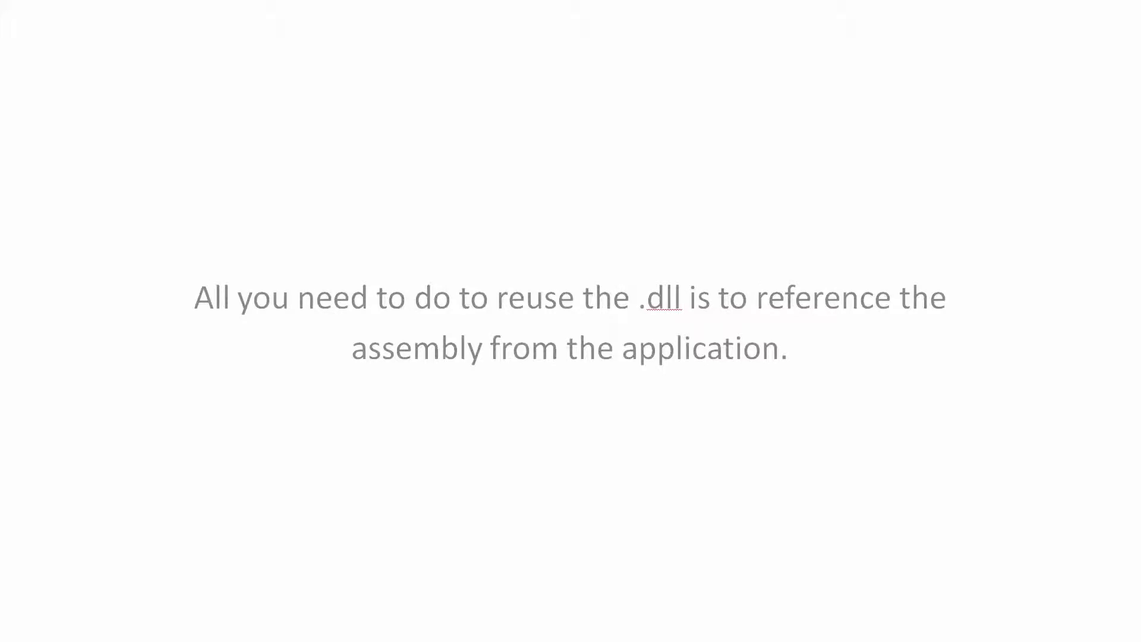
pyautogui.press('Right')
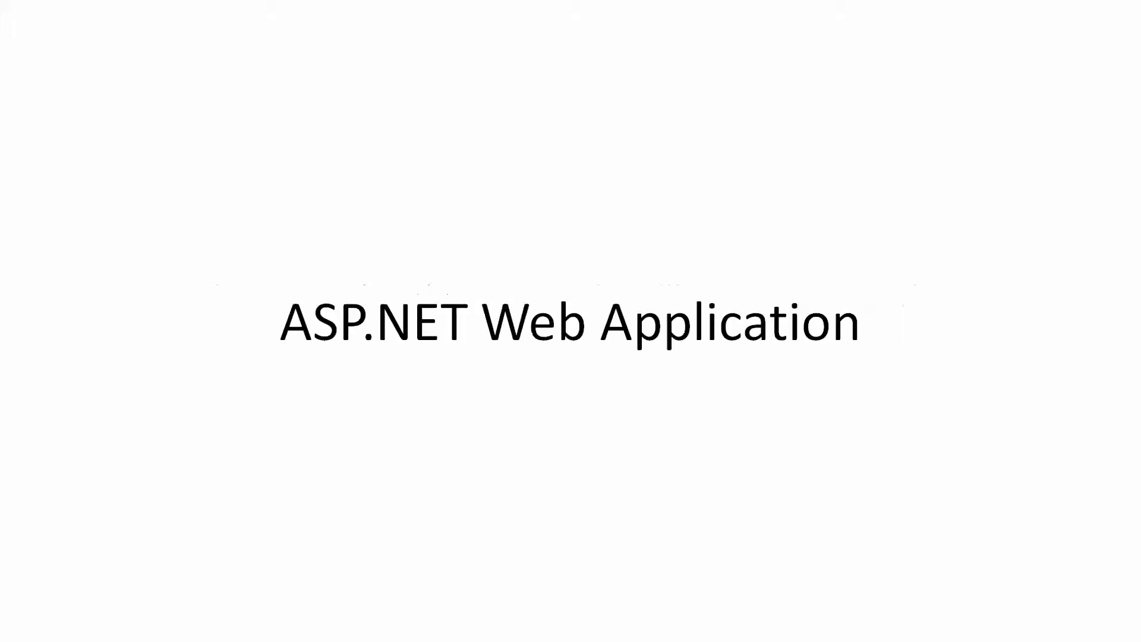